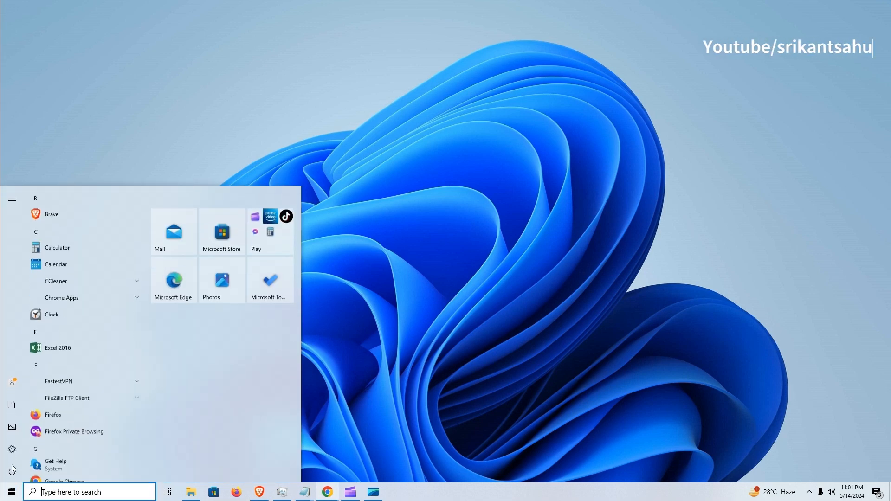
Step: Check for updates under Update & Security so KB5037768, MSRT and the .NET cumulative update start downloading
left_click(11, 449)
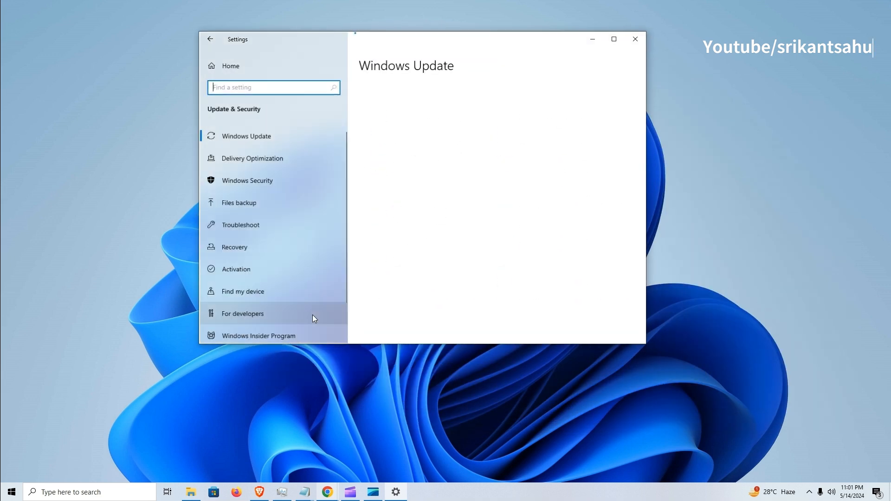
left_click(246, 135)
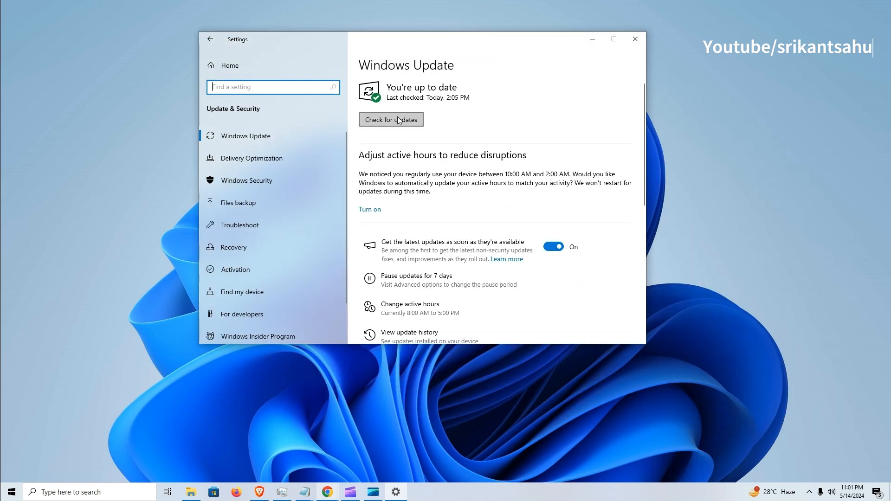
left_click(390, 120)
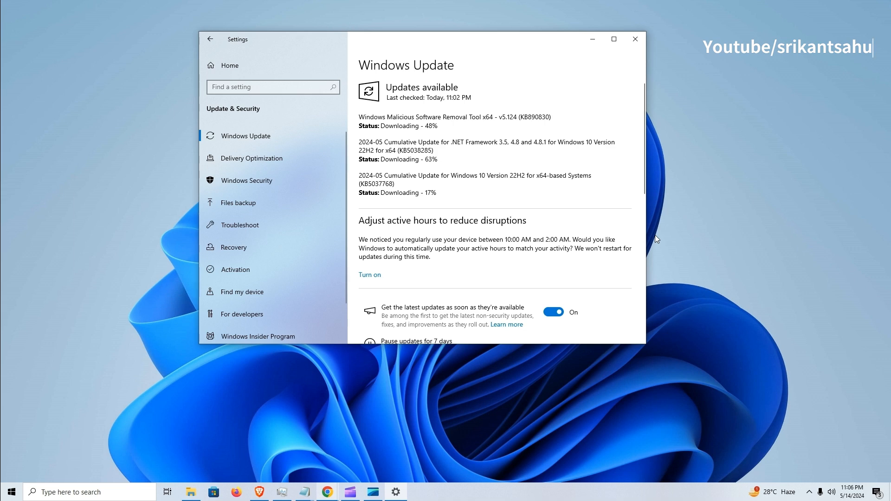
mouse_move(535, 449)
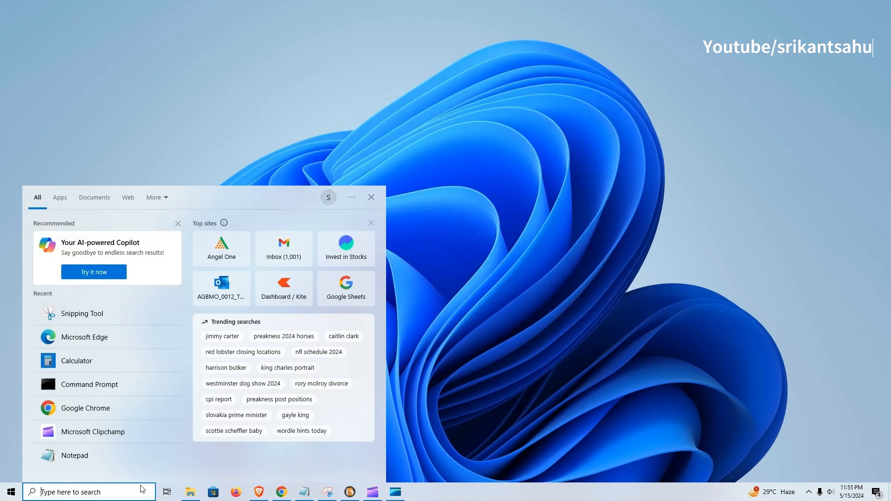
Step: Launch Chrome and reach the Microsoft Update Catalog via a 'microsoft update catalog' search
type("chrome")
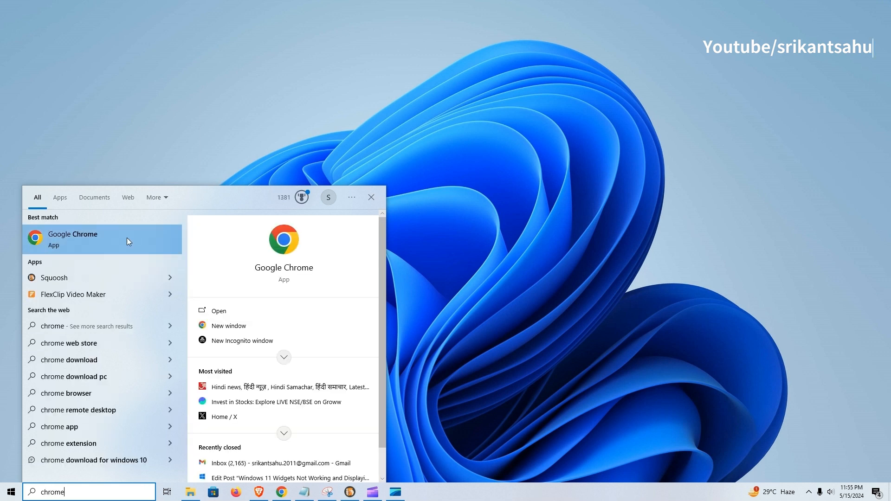
left_click(80, 239)
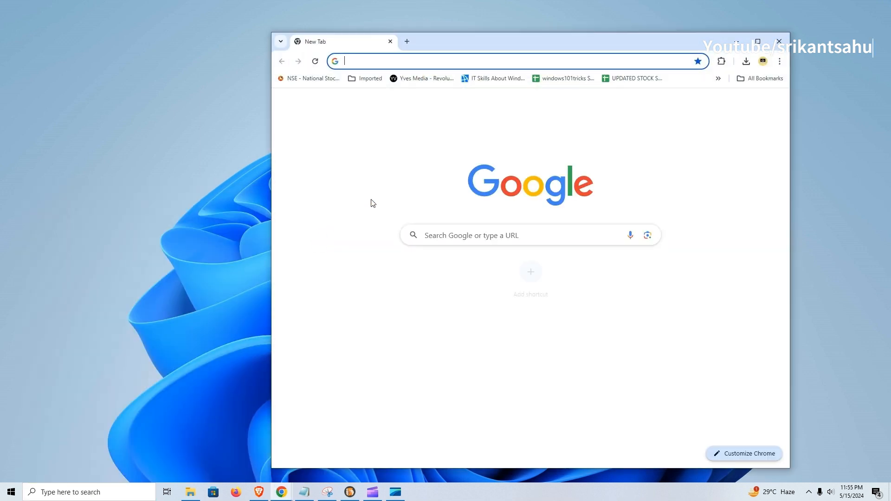
type("micr")
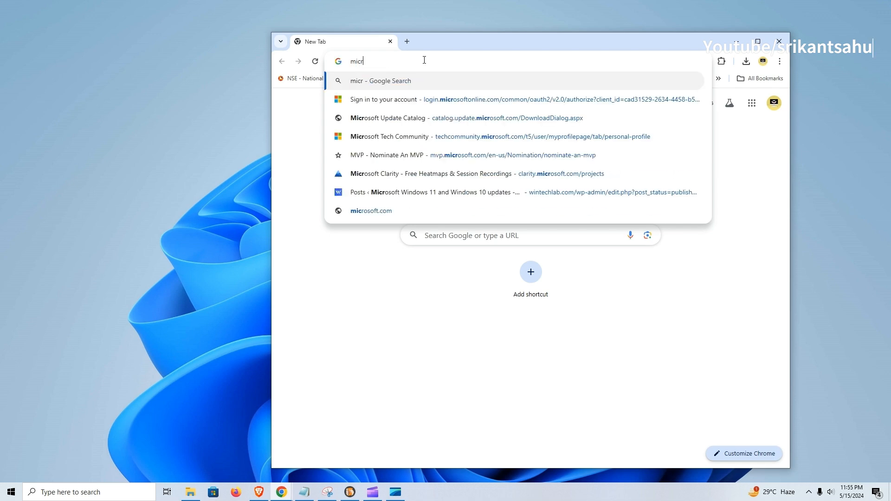
type("microsoft update catalog")
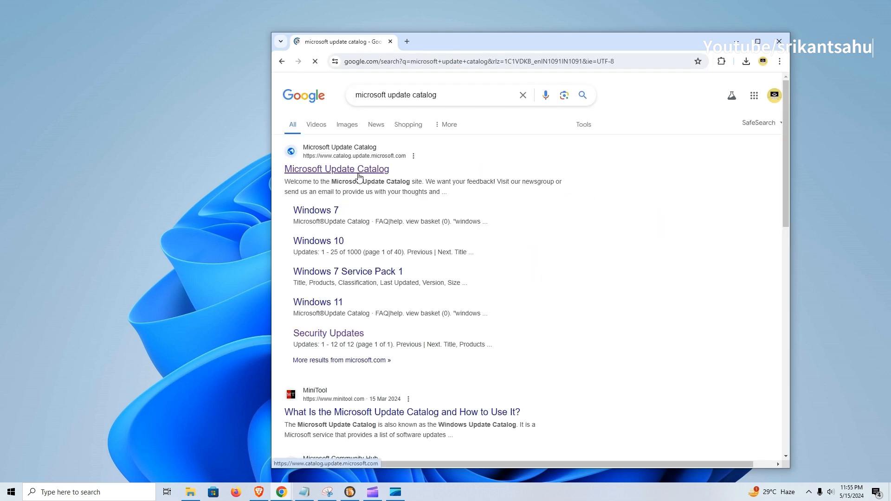
left_click(336, 168)
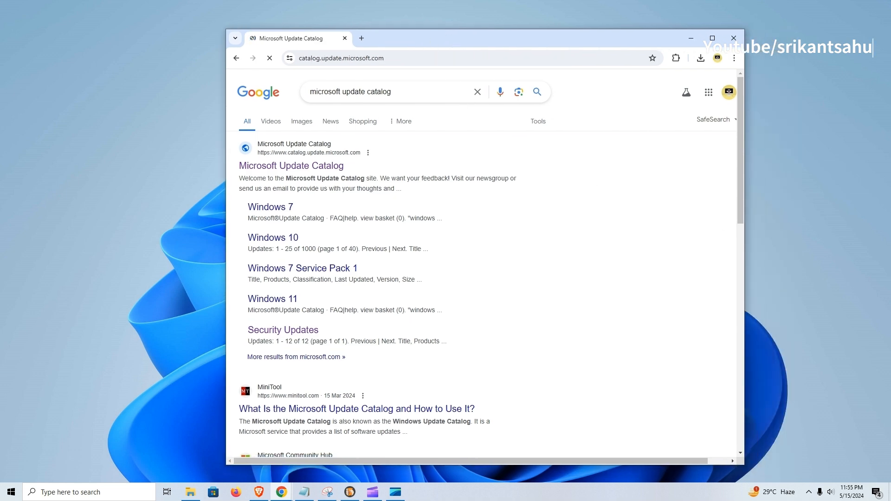
left_click(290, 165)
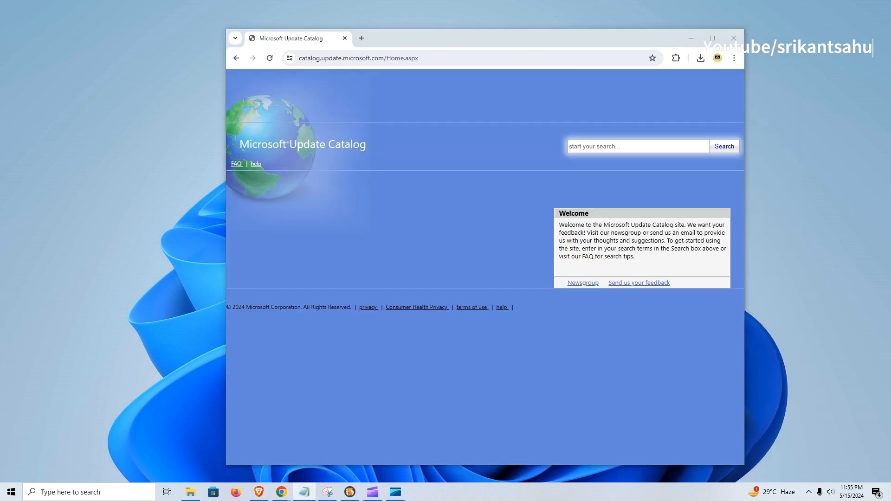
Step: Search the catalog for KB5037768 and obtain the .msu download link for the 22H2 x64 row
left_click(636, 145)
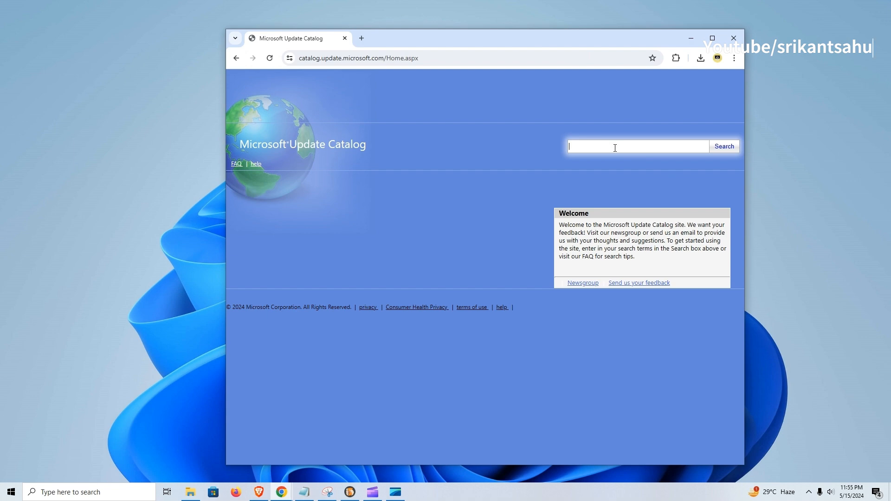
left_click(724, 145)
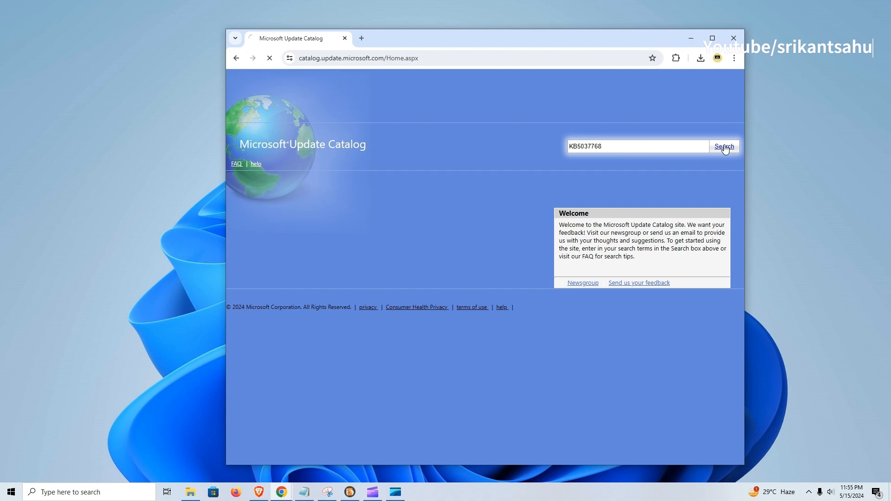
left_click(724, 146)
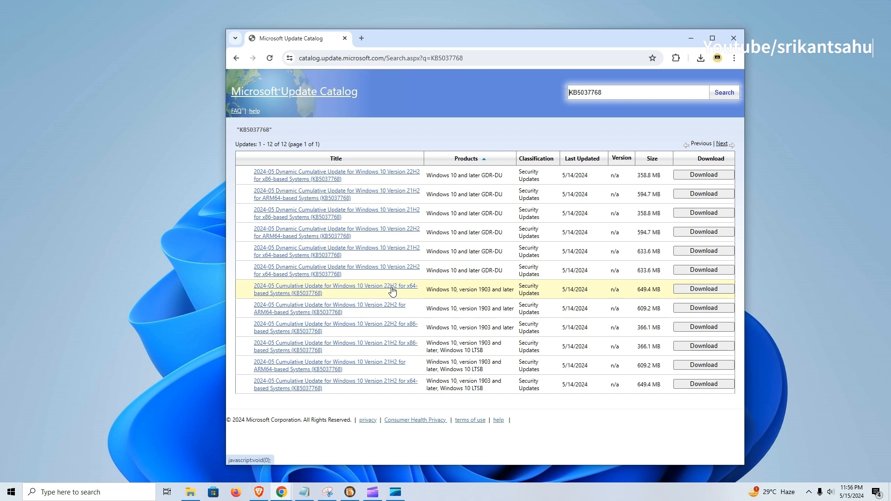
mouse_move(661, 298)
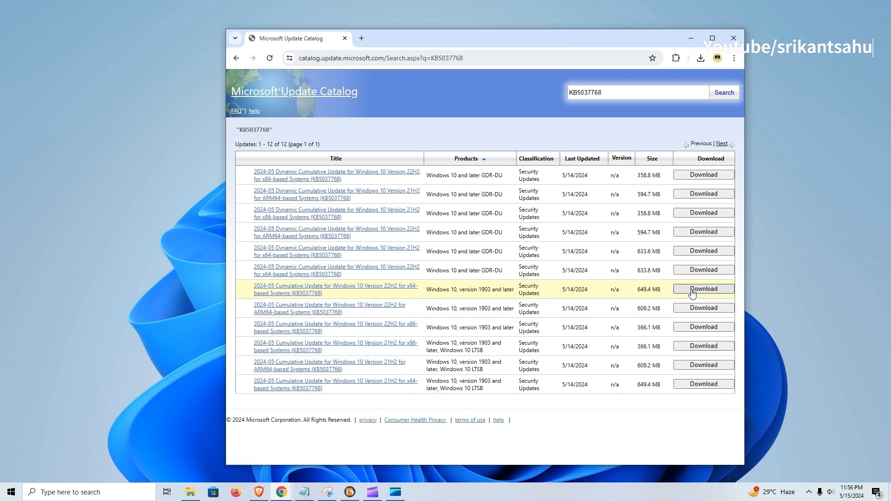
left_click(702, 288)
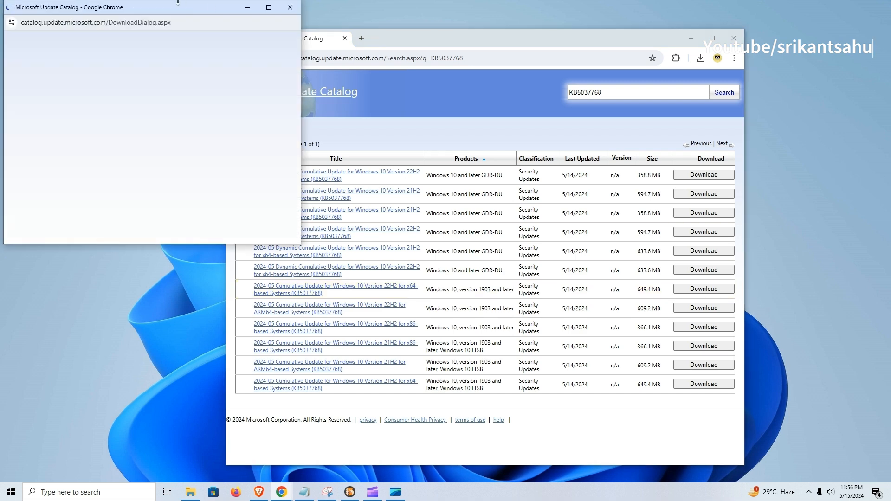
left_click_drag(68, 8, 193, 59)
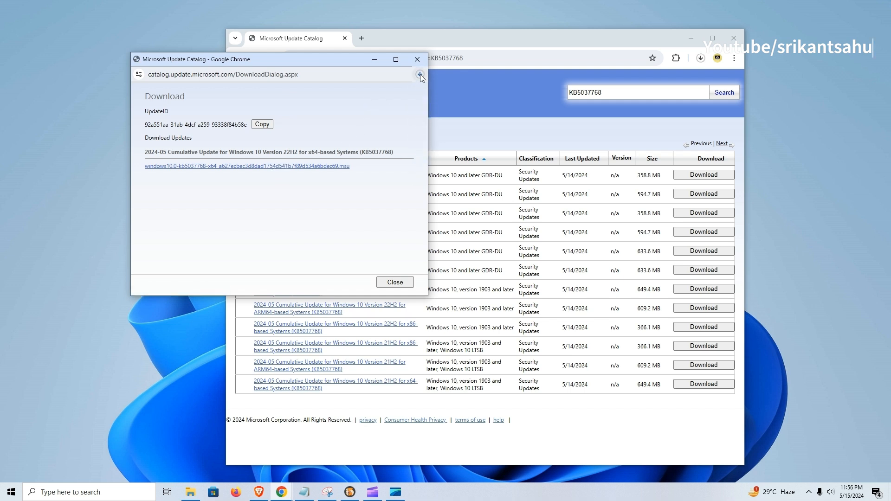
left_click(420, 74)
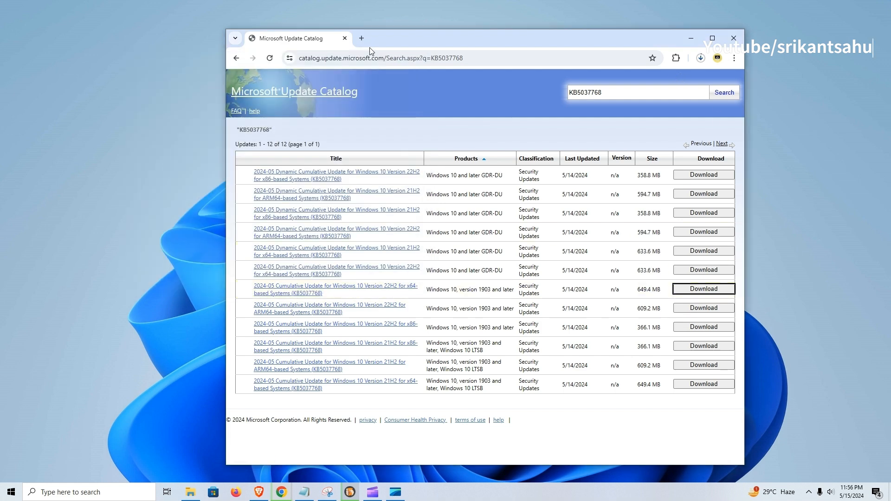
Step: Run winver from Start search to confirm Version 22H2, OS Build 19045.4412
left_click(10, 492)
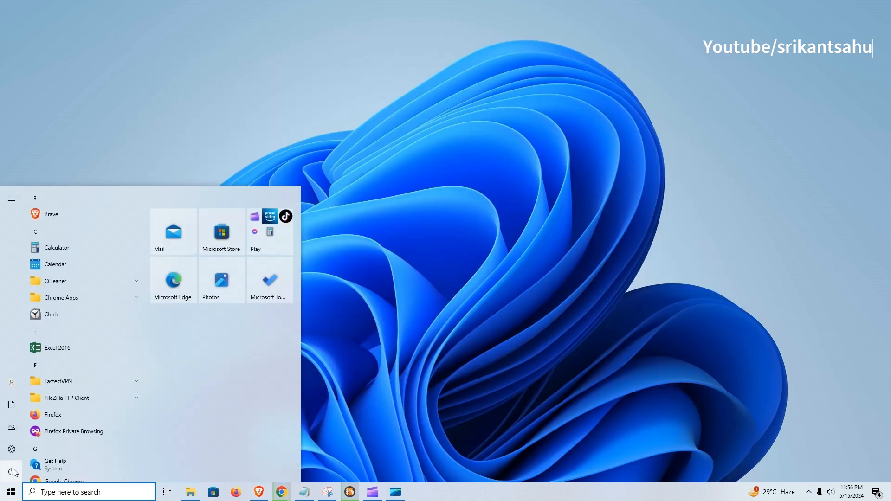
left_click(11, 471)
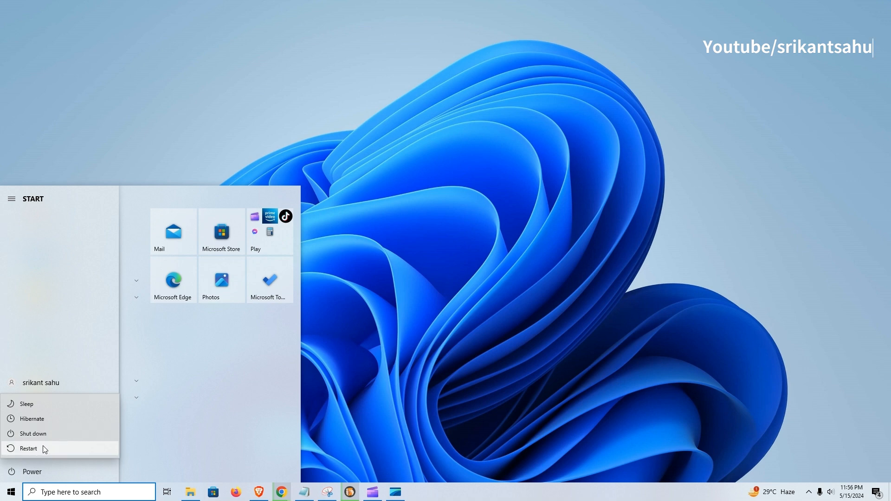
left_click(88, 492)
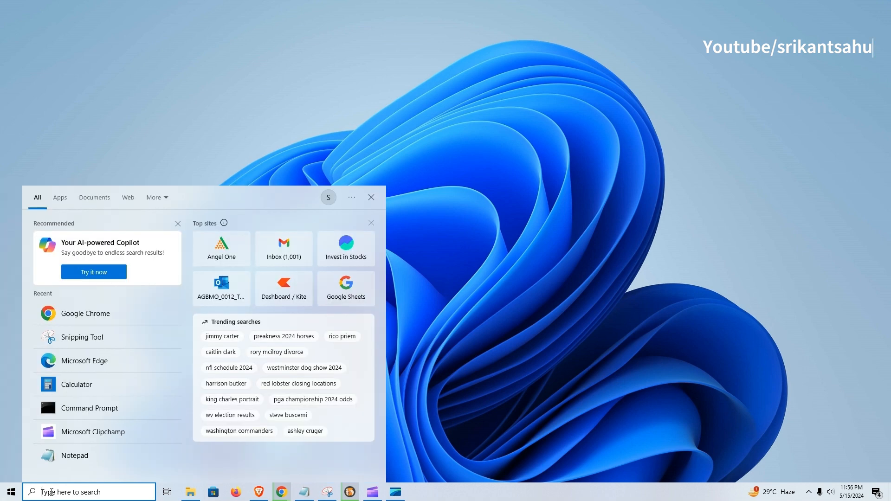
type("winver")
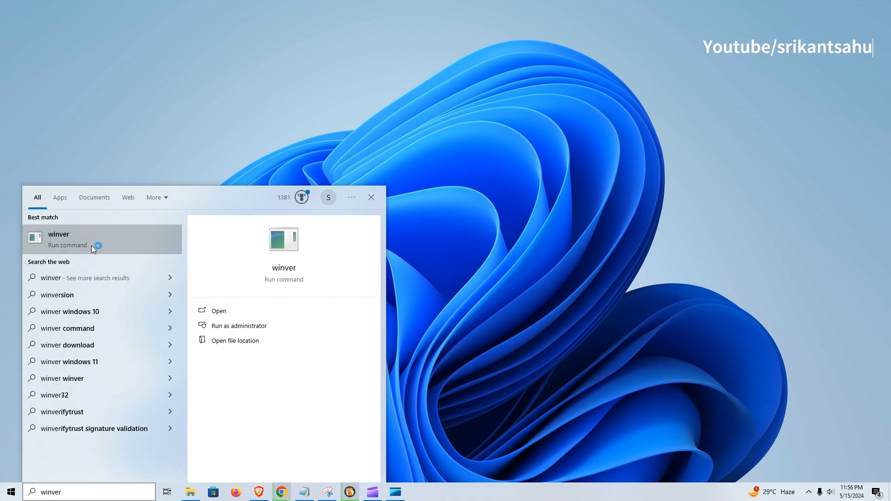
left_click(59, 238)
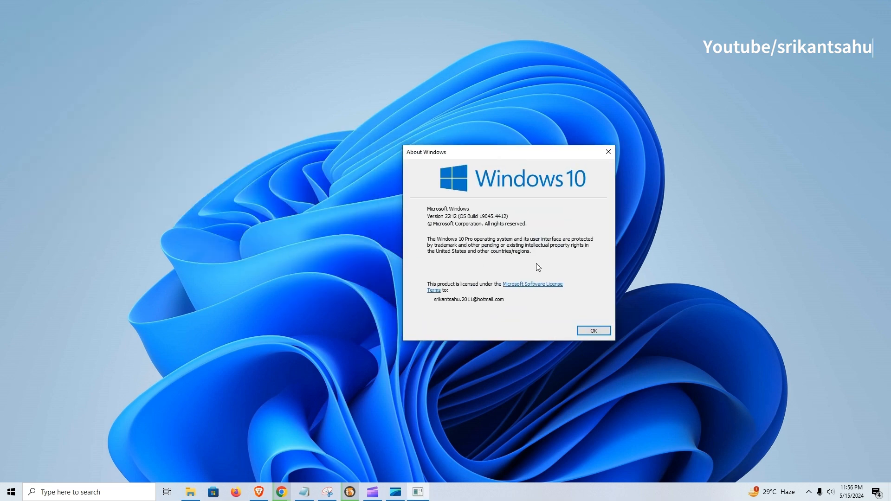
mouse_move(504, 221)
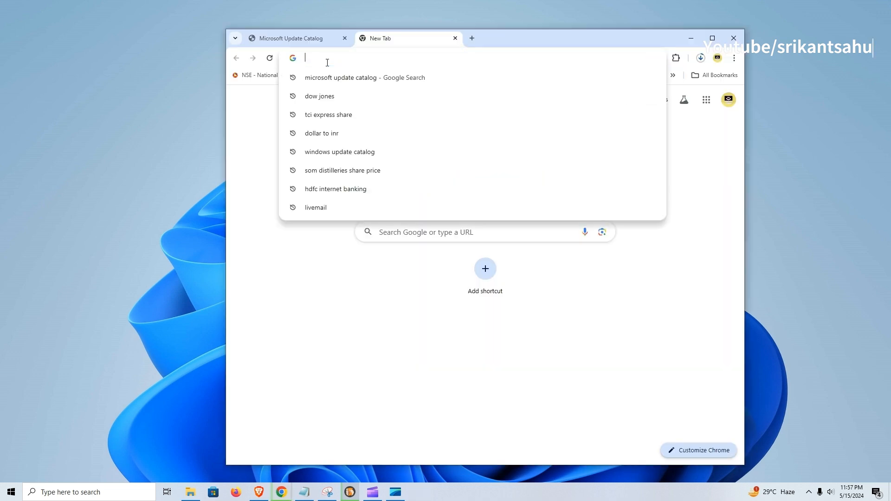
Step: Search 'windows 10 KB5037768', read the Microsoft Support notes with 21H2 expanded, then follow the April 23, 2024 KB5036979 link
type("windows 10 KB5037768")
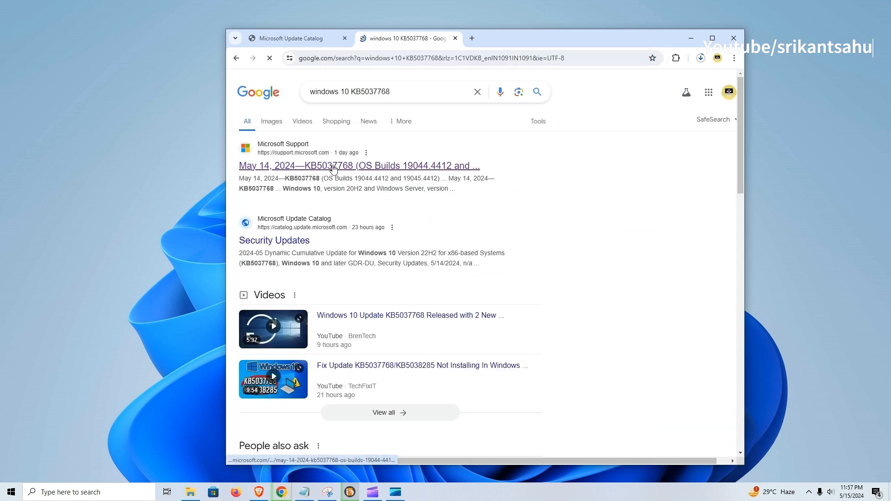
left_click(358, 165)
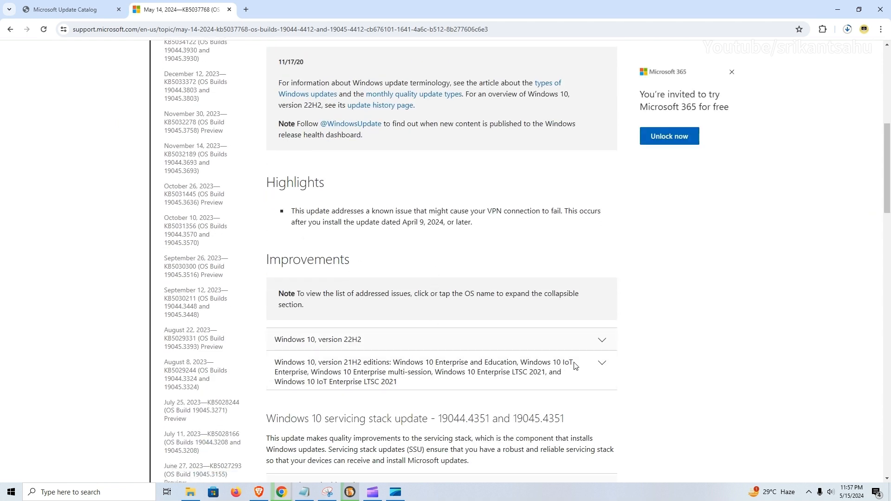
left_click(601, 363)
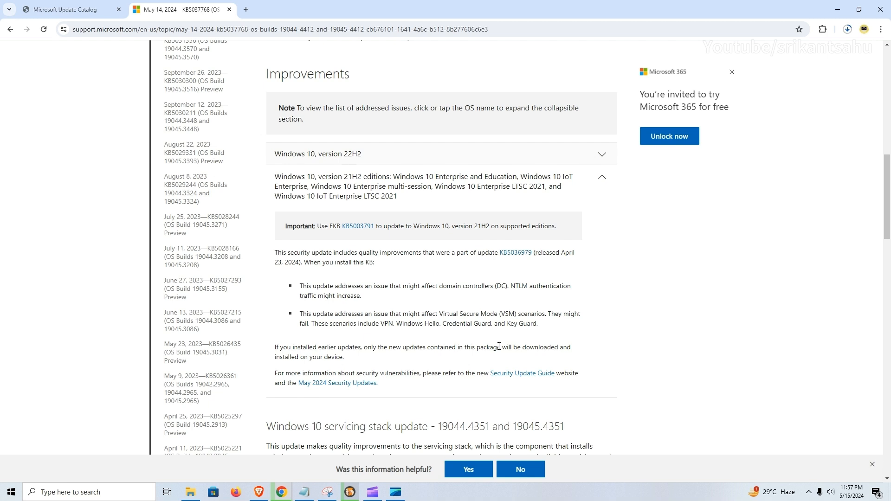
scroll("up", 3)
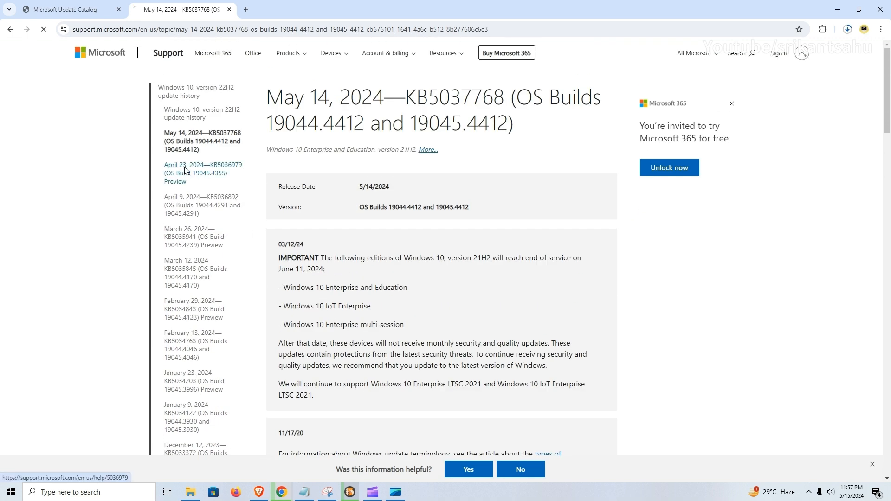
left_click(202, 169)
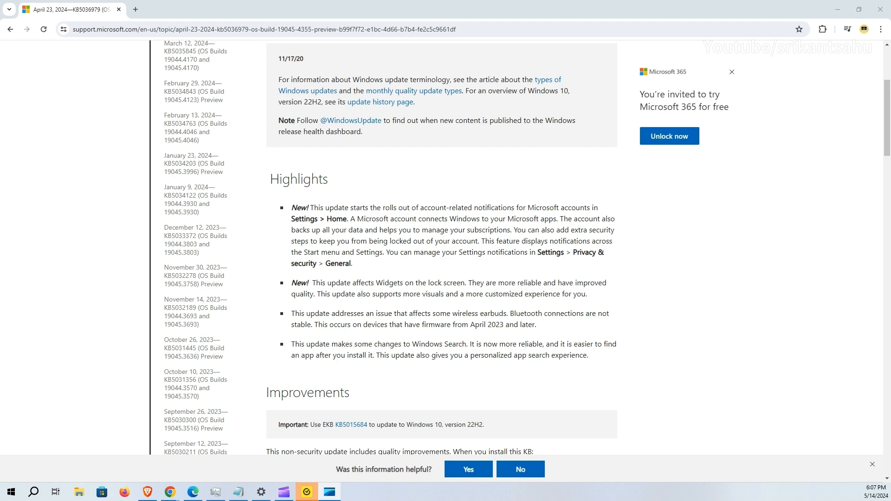
Step: Scroll the KB5036979 improvements list down to servicing stack update 19045.4351 and the Known issues heading
scroll("down", 3)
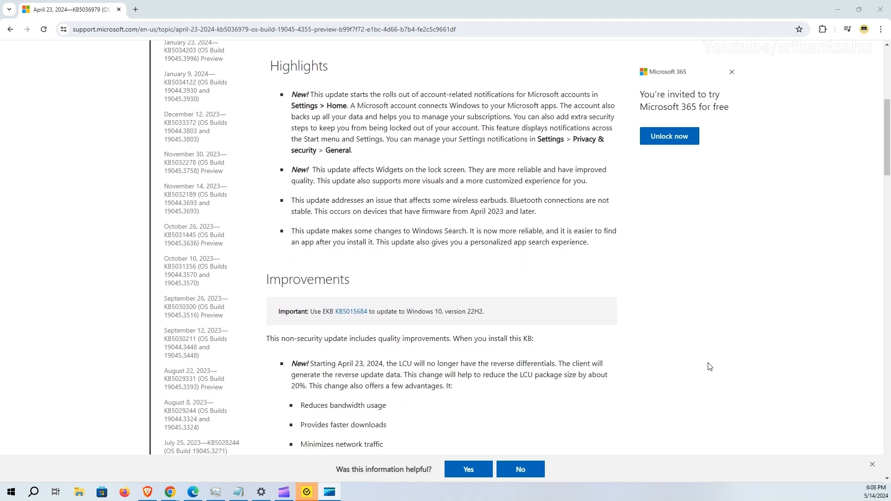
scroll("down", 3)
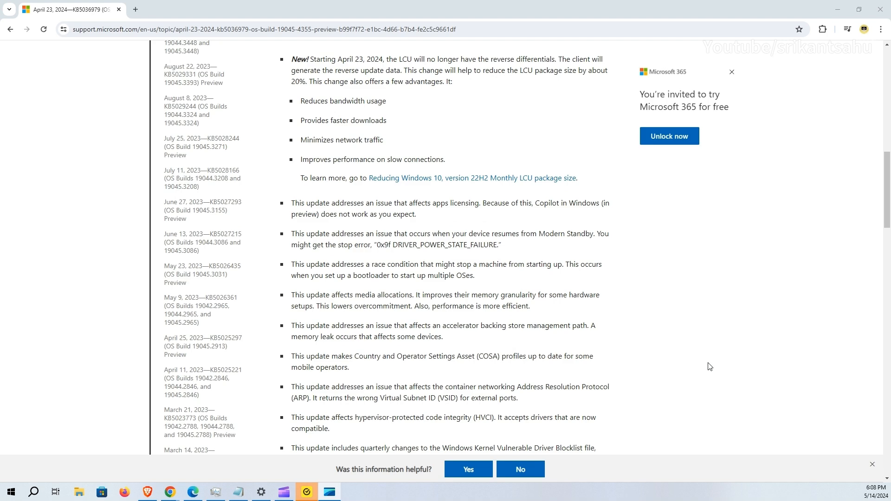
scroll("down", 3)
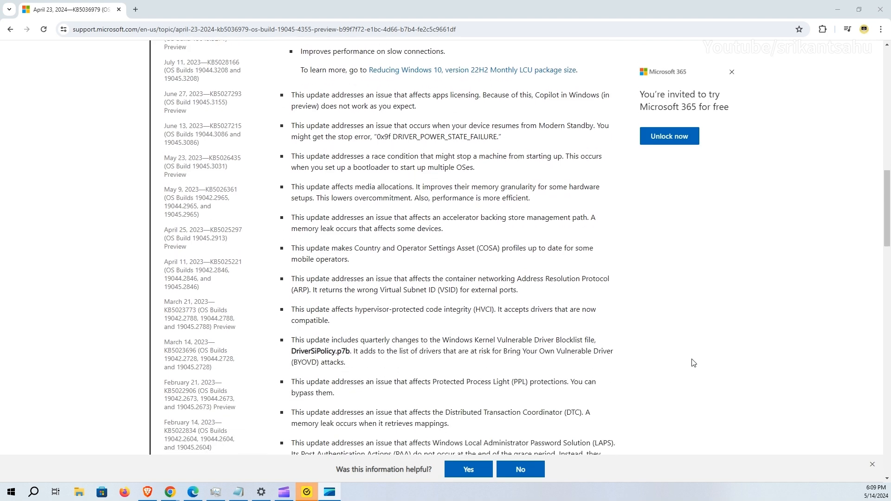
scroll("down", 3)
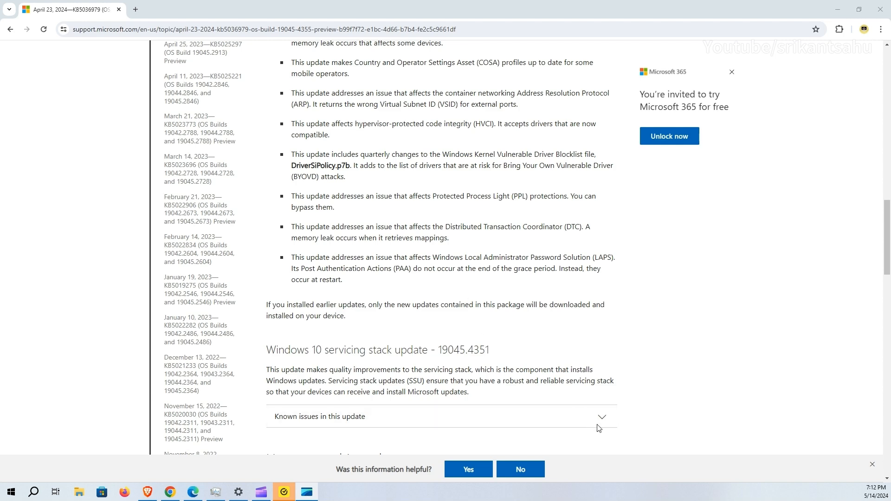
Step: Expand 'Known issues in this update' and read the Symptom/Workaround table down to the VPN connection failures entry
left_click(601, 417)
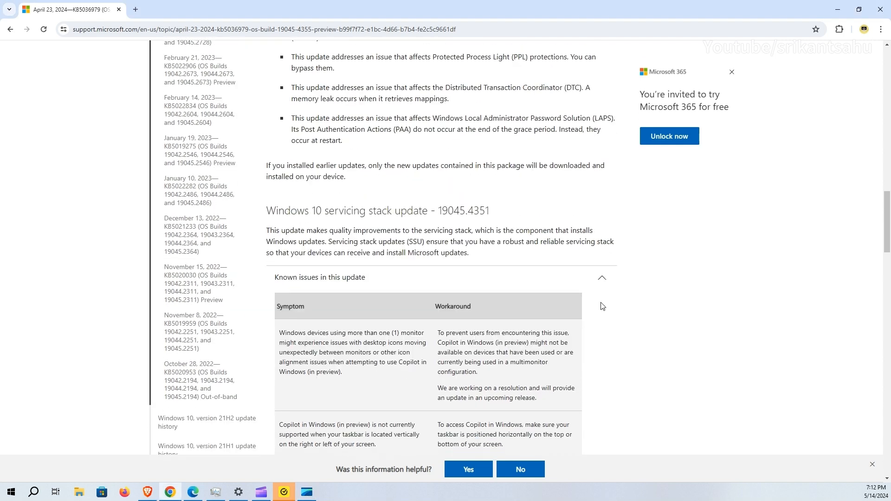
scroll("down", 3)
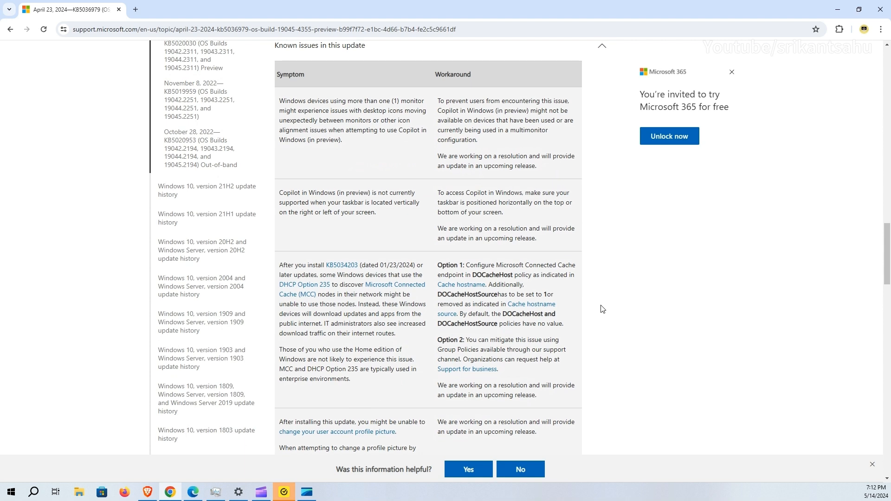
scroll("down", 3)
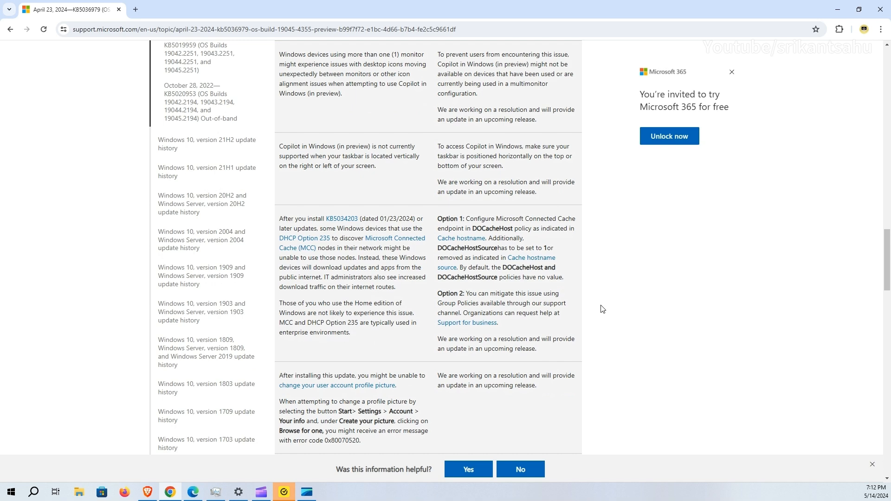
scroll("down", 3)
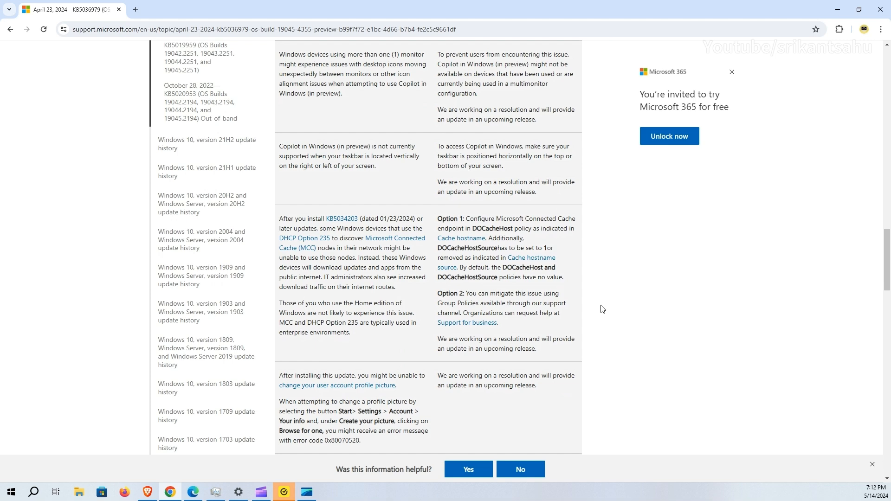
scroll("down", 3)
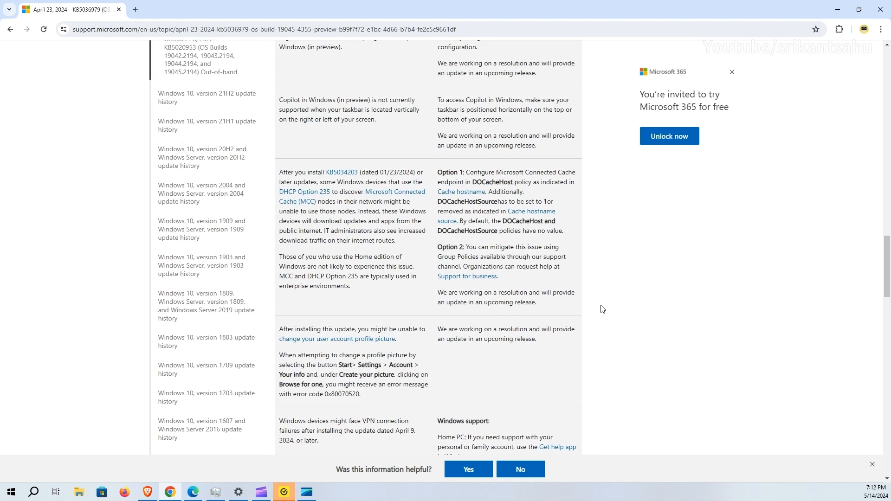